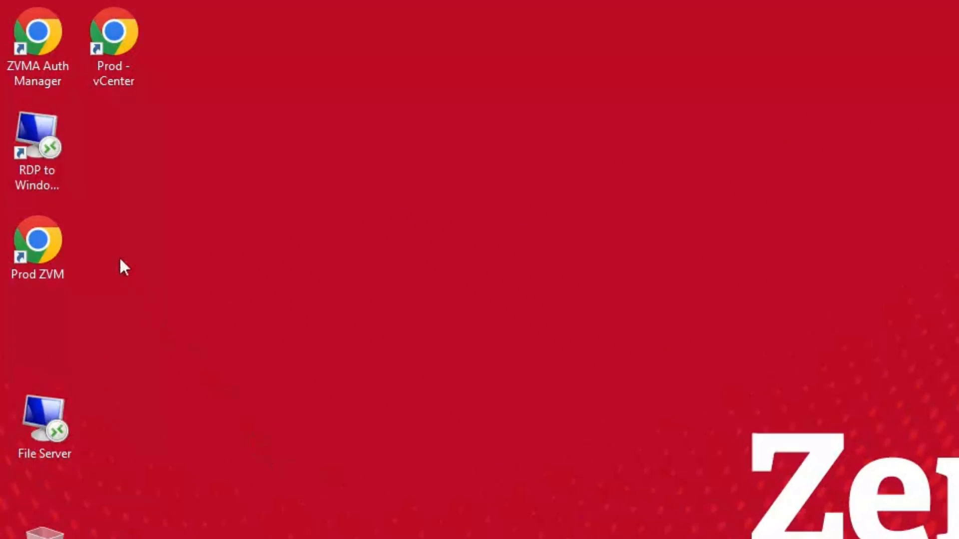
# Connect to the Windows ZVM server over RDP and cancel the Shutdown Event Tracker prompt.
pyautogui.click(37, 147)
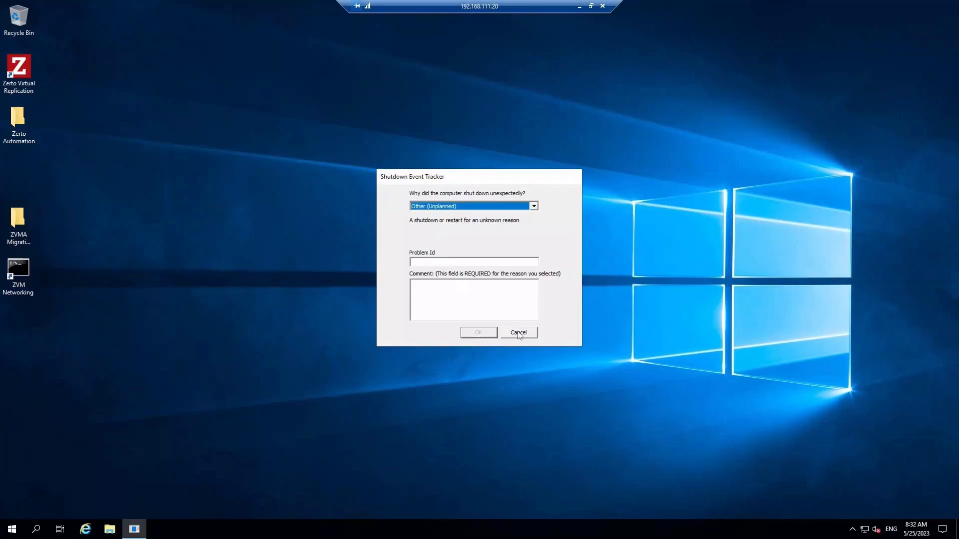
pyautogui.click(517, 332)
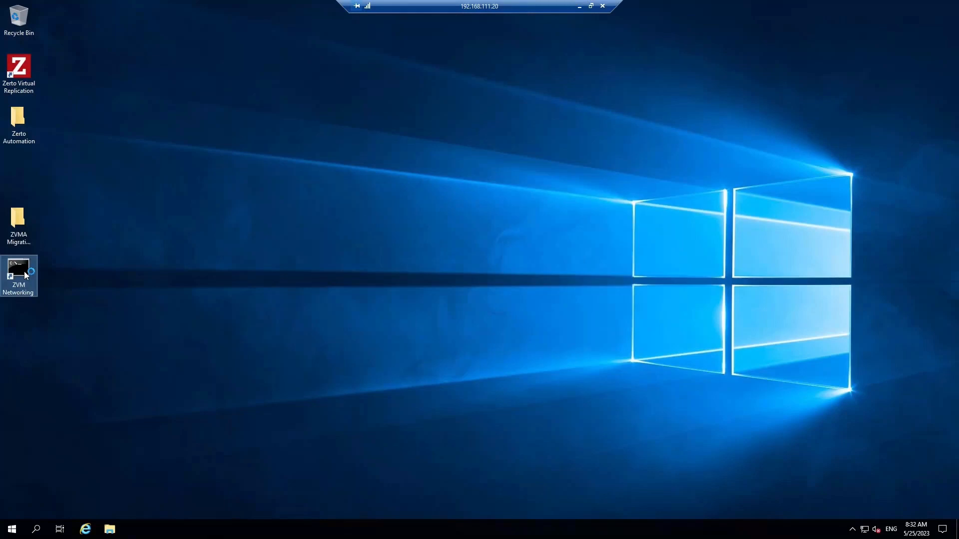
pyautogui.doubleClick(18, 273)
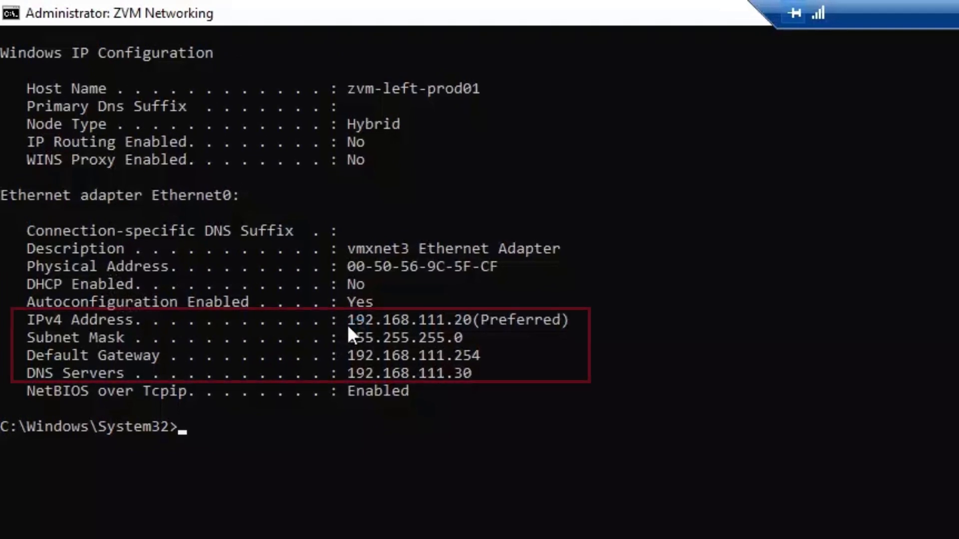
pyautogui.moveTo(349, 320); pyautogui.dragTo(418, 319)
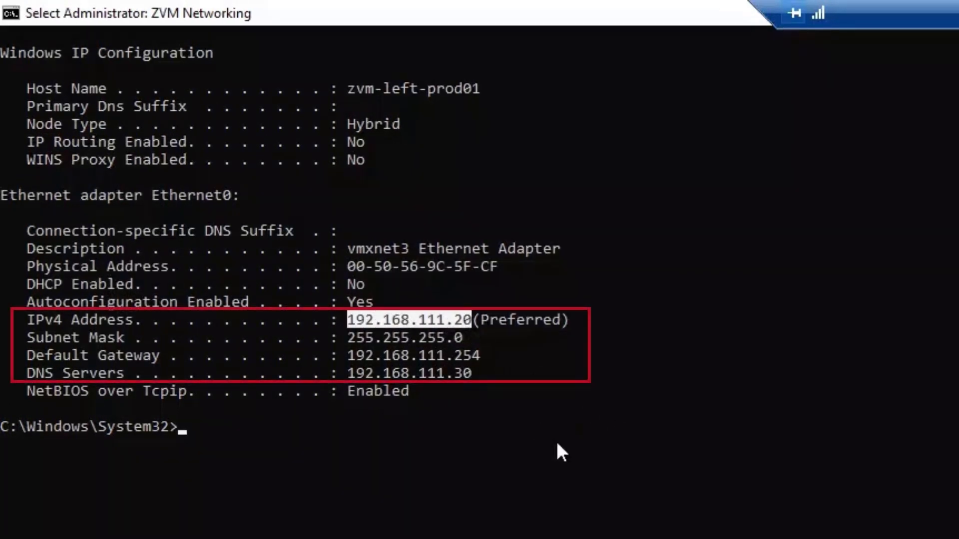
pyautogui.moveTo(642, 458)
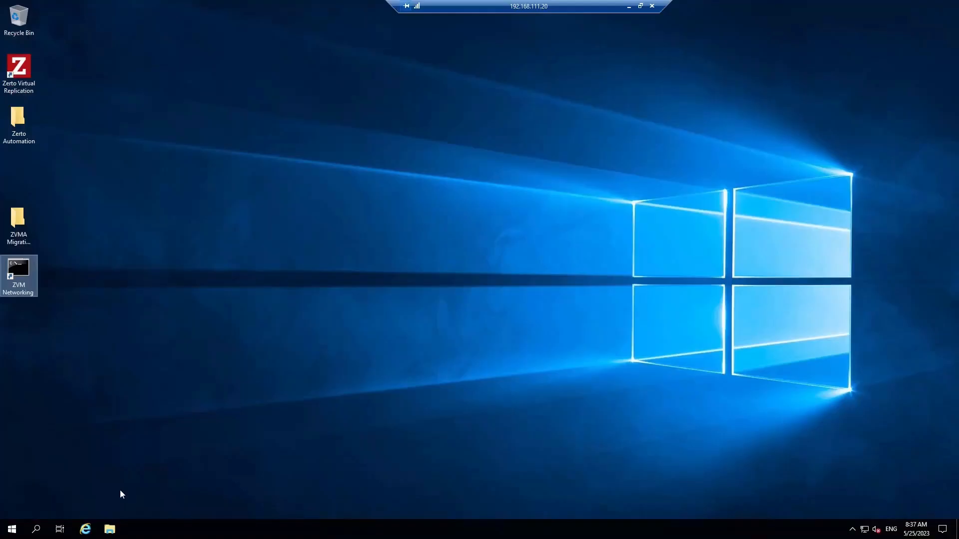
pyautogui.moveTo(323, 275)
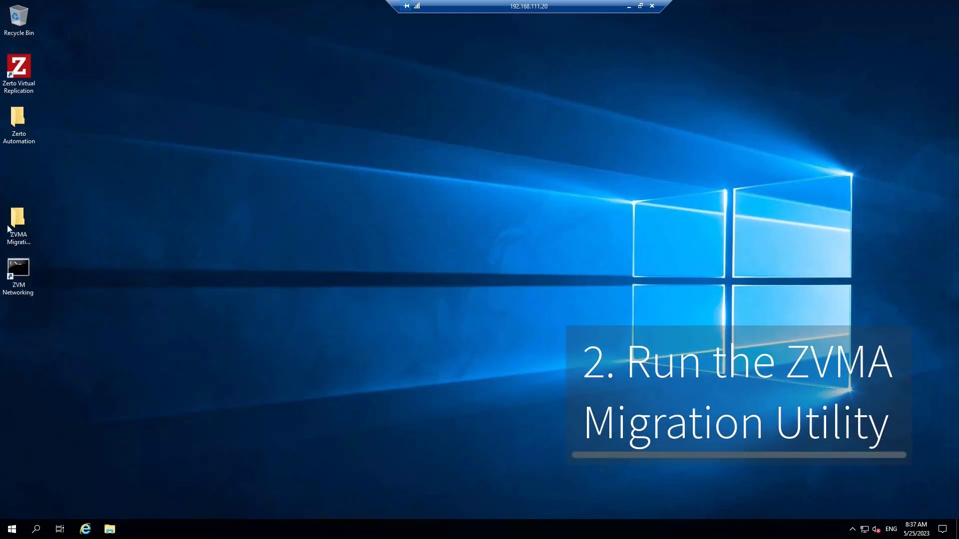
# Open the ZVMA Migration Utility folder from the desktop.
pyautogui.click(18, 230)
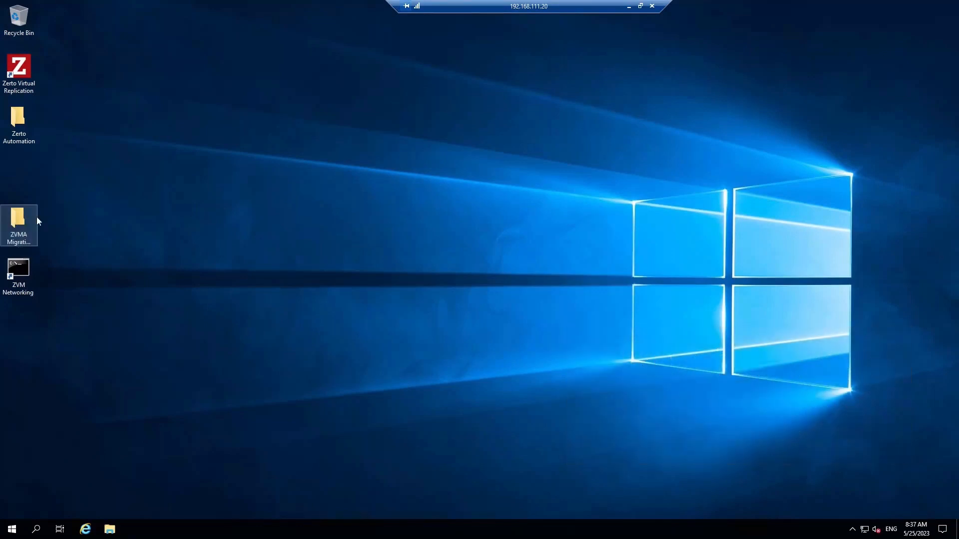
pyautogui.doubleClick(18, 223)
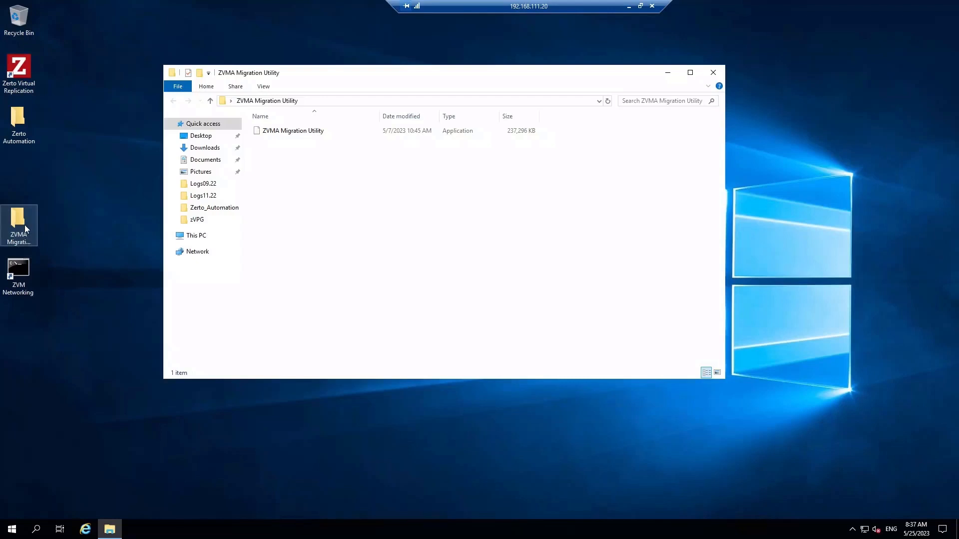
# Launch the ZVMA Migration Utility application to reach its welcome screen.
pyautogui.click(292, 130)
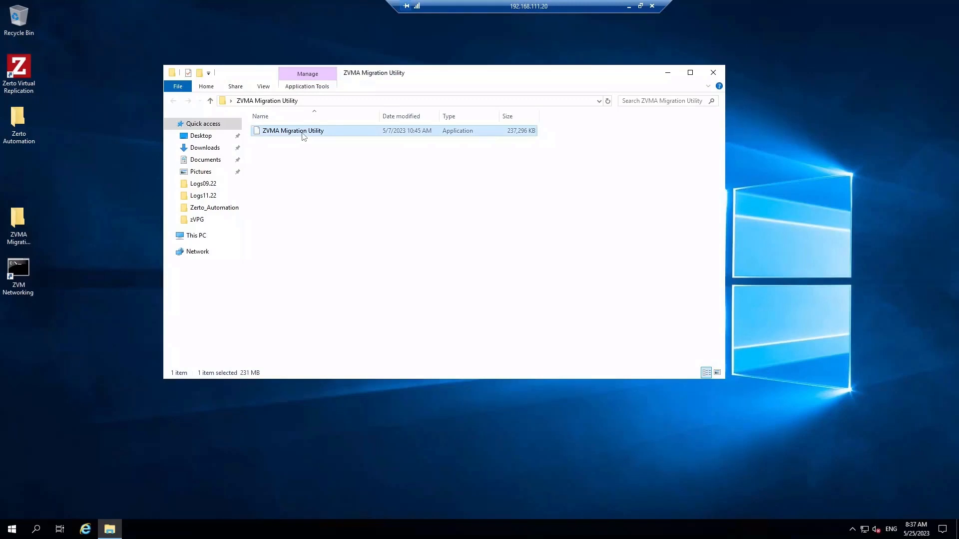
pyautogui.doubleClick(293, 129)
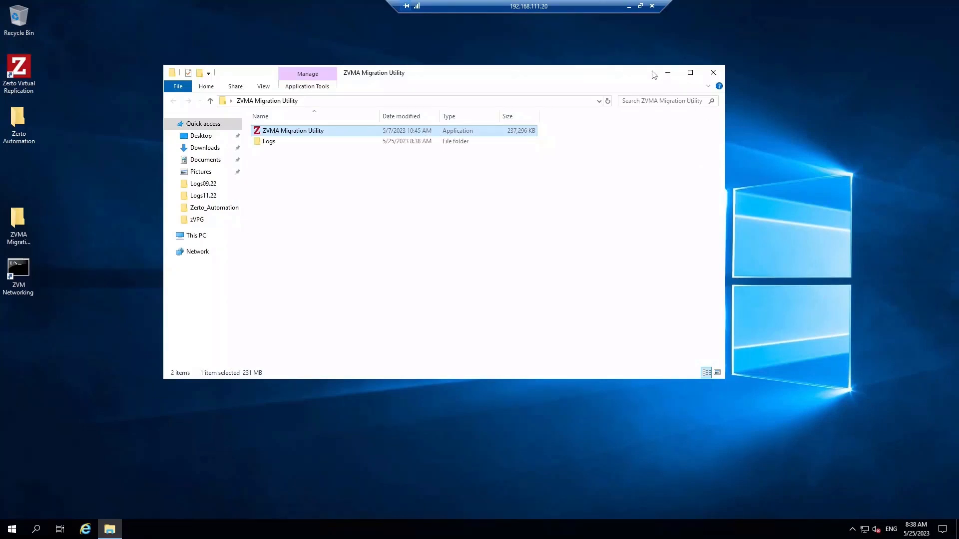
pyautogui.doubleClick(293, 130)
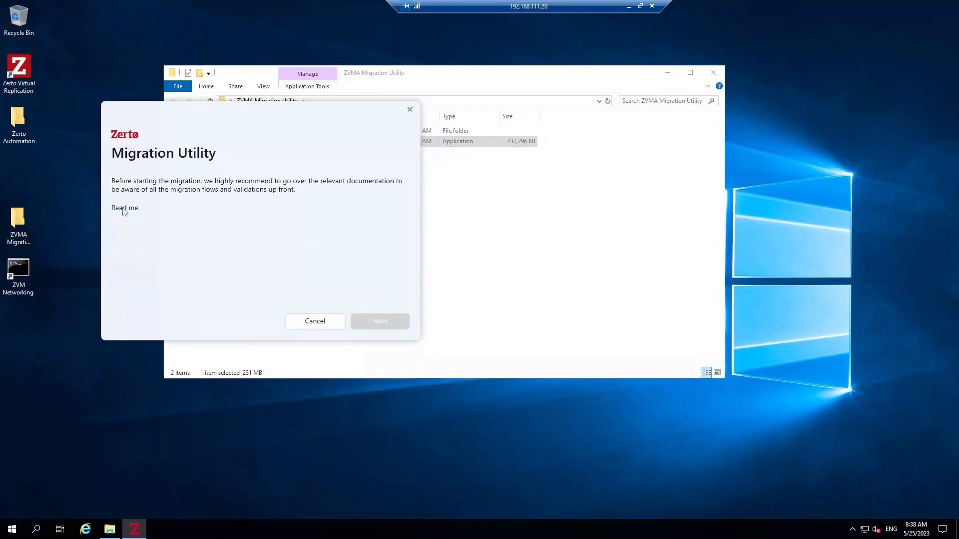
# View the migration readme, then advance to the Target ZVM Appliance Credentials form.
pyautogui.click(123, 207)
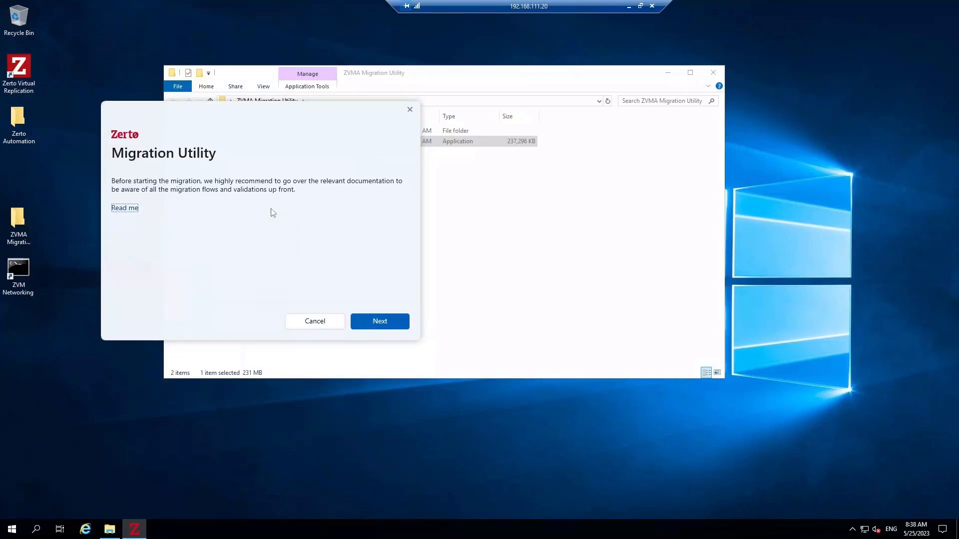
pyautogui.click(380, 321)
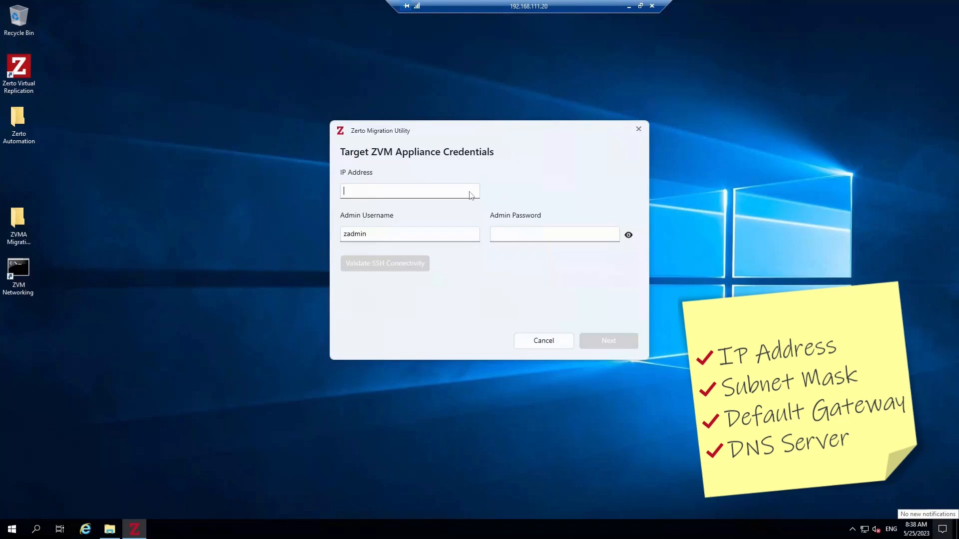
# Enter appliance IP 192.168.111.120 and admin password, validate SSH connectivity, and continue.
pyautogui.write('192.168.111.120')
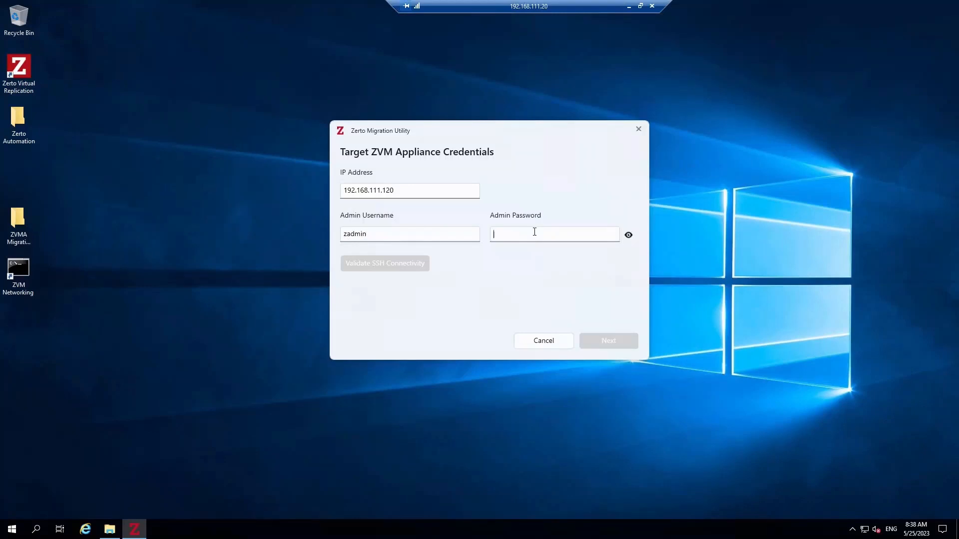
pyautogui.write('•••••')
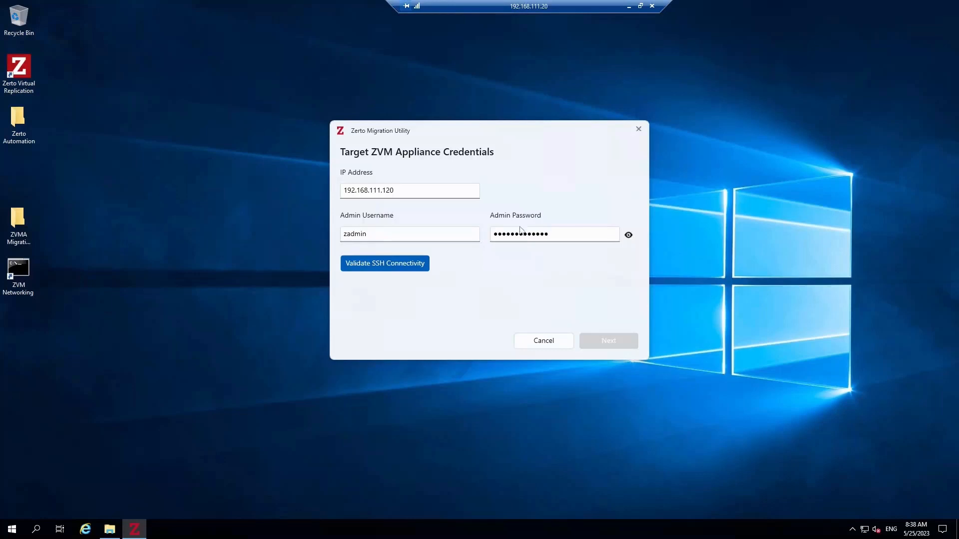
pyautogui.click(385, 263)
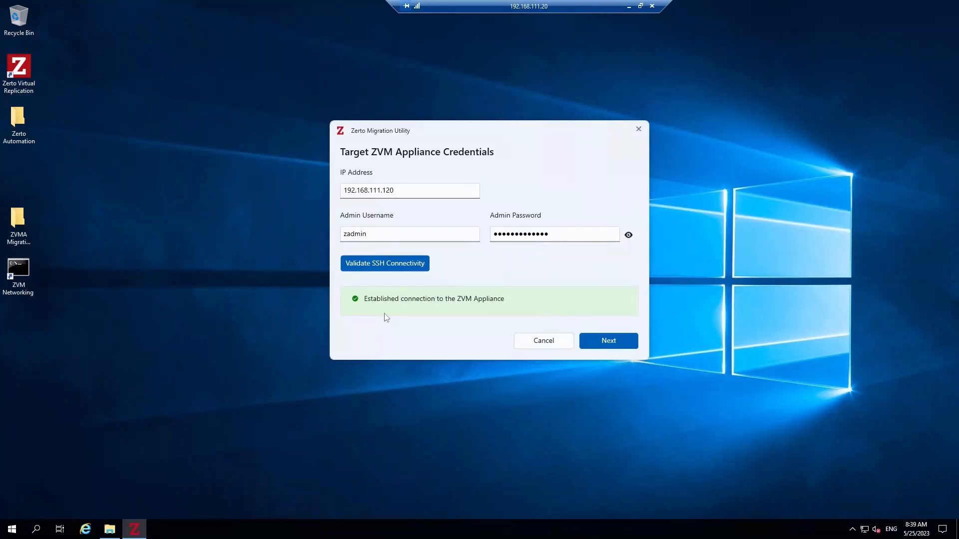
pyautogui.moveTo(608, 341)
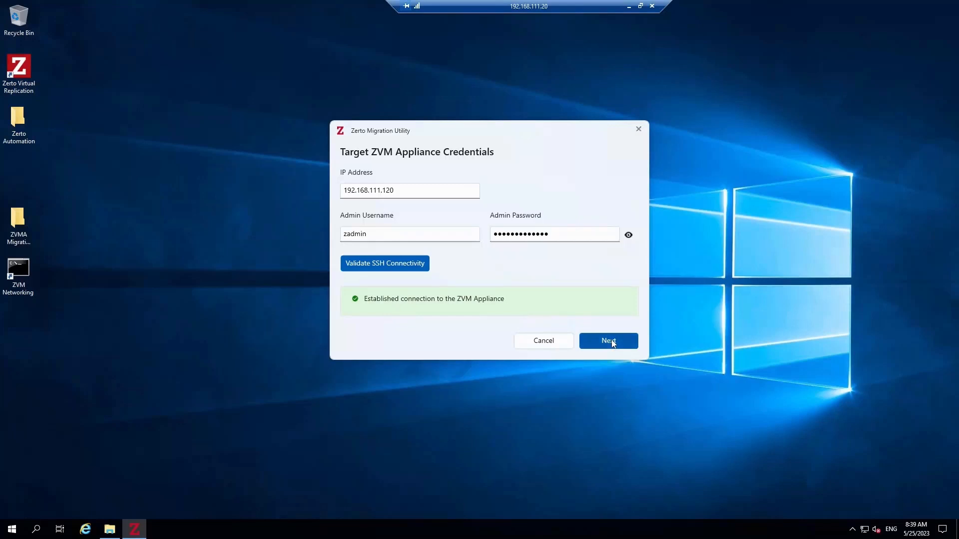
pyautogui.click(608, 340)
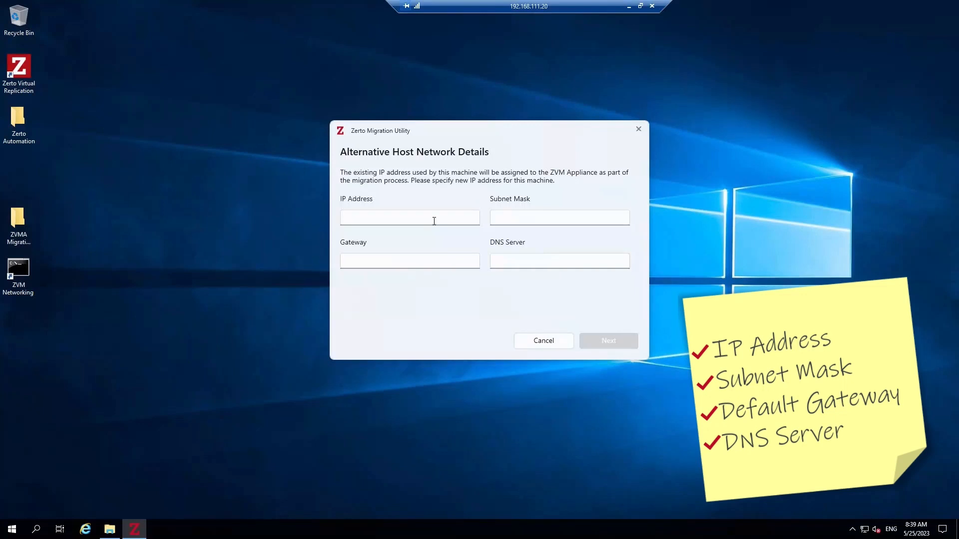
# Fill IP 192.168.111.131, mask 255.255.255.0, gateway 192.168.111.254, DNS 192.168.111.30 and submit.
pyautogui.click(410, 216)
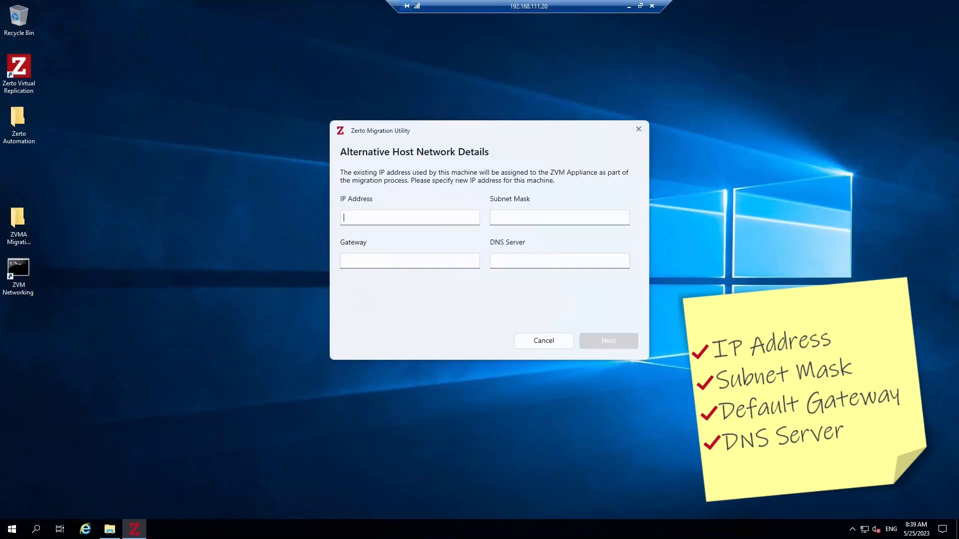
pyautogui.moveTo(647, 153)
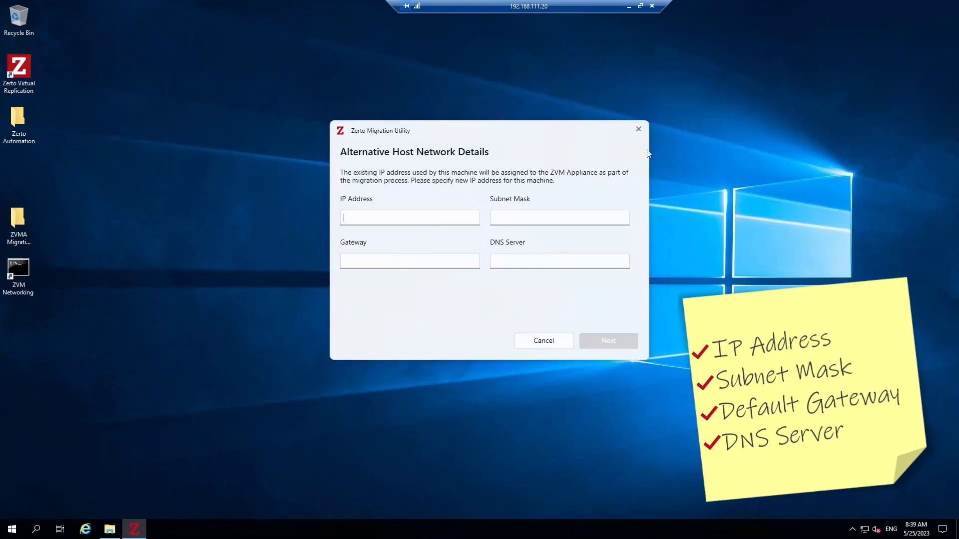
pyautogui.write('192.168.111.131')
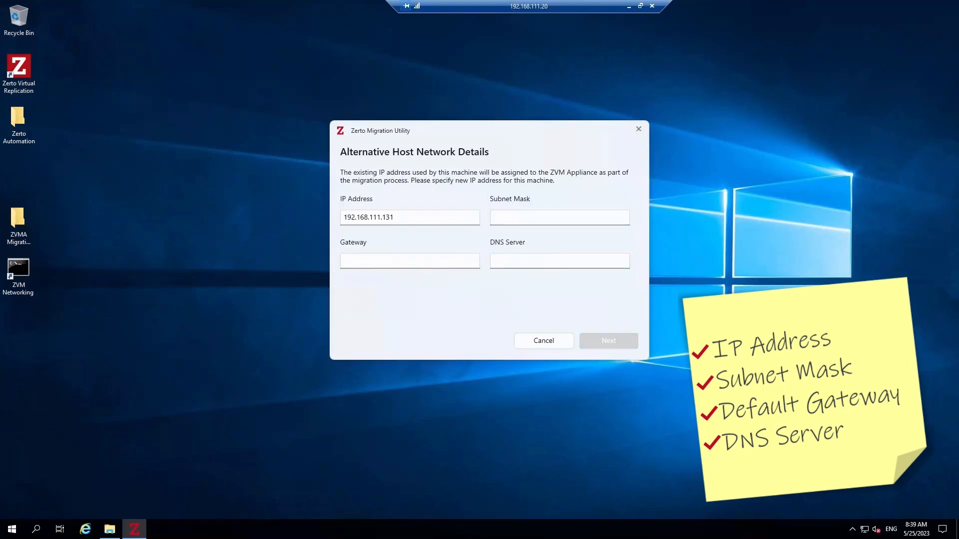
pyautogui.click(408, 217)
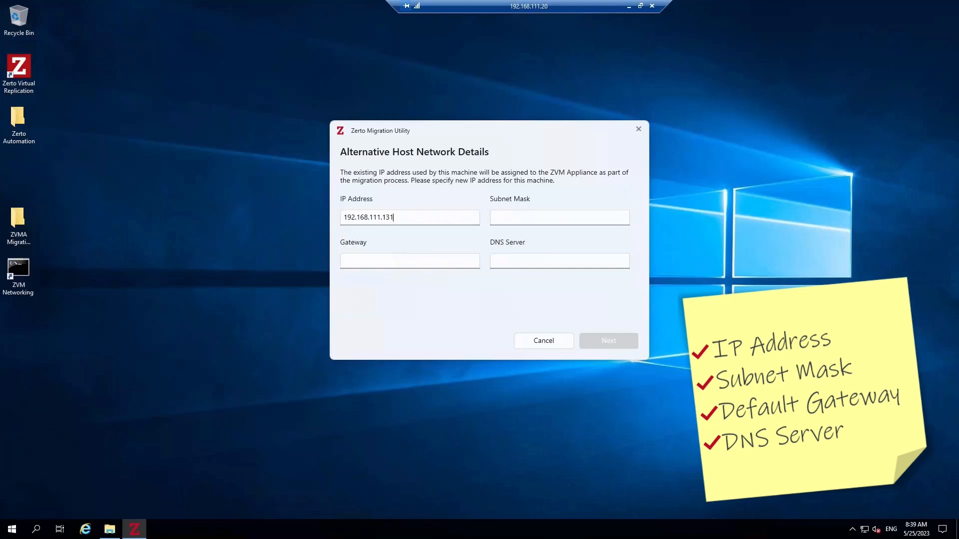
pyautogui.write('255.255.255.0')
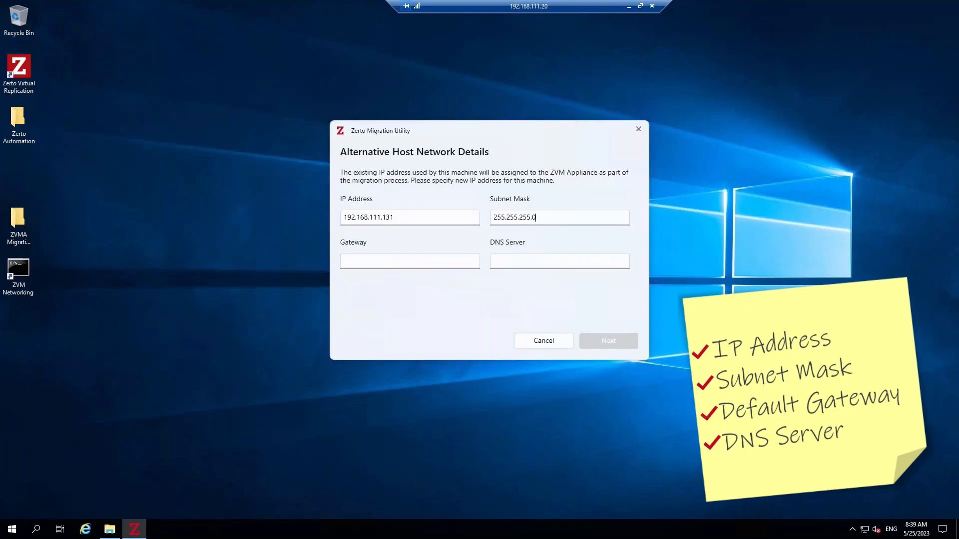
pyautogui.moveTo(709, 172)
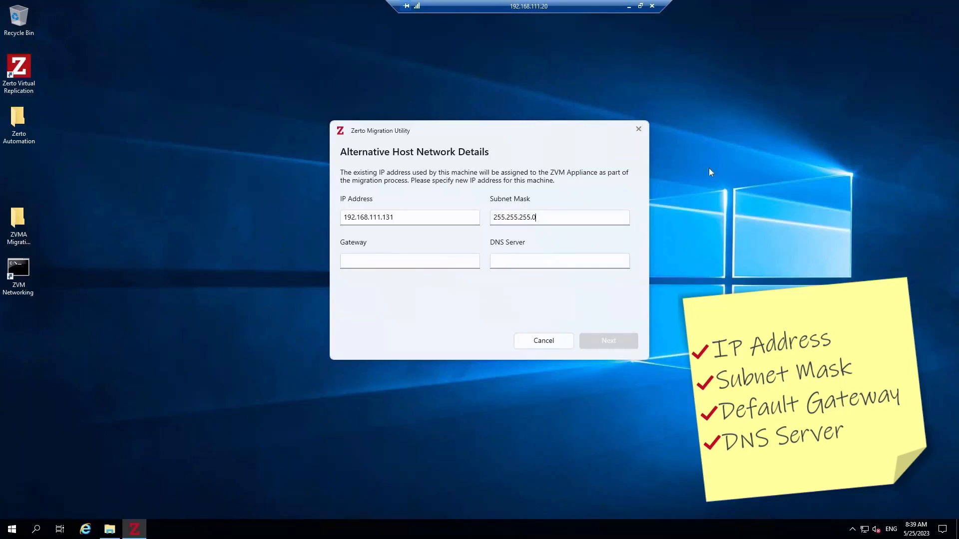
pyautogui.write('192.168.111.254')
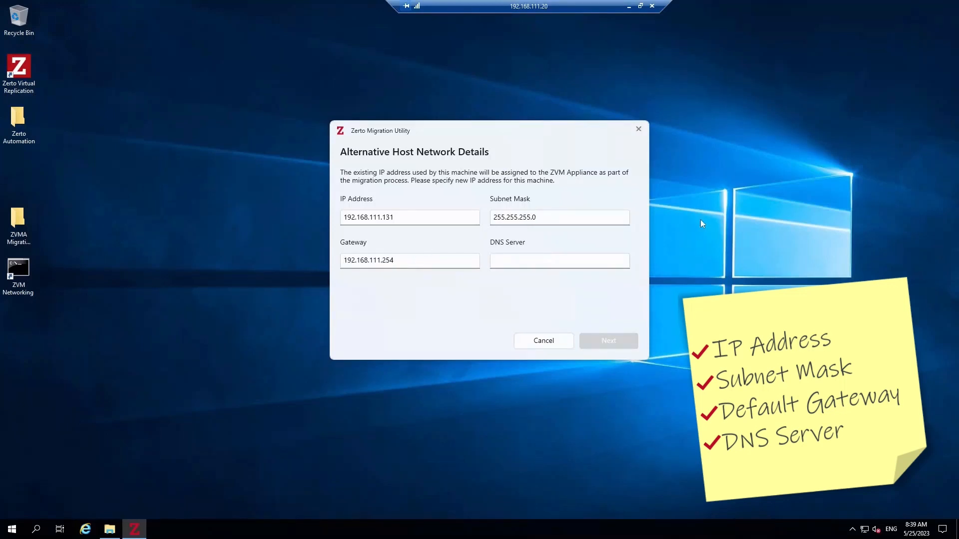
pyautogui.write('192.168.111.30')
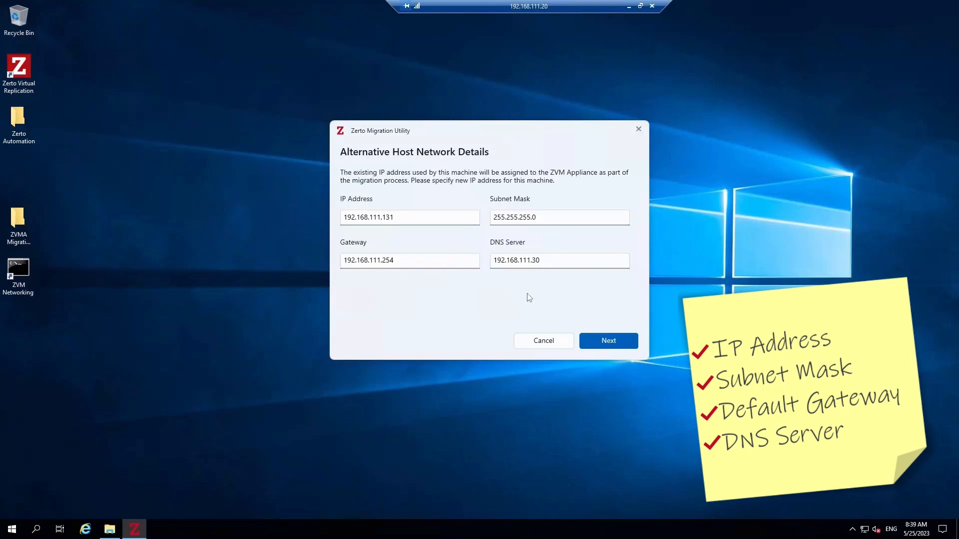
pyautogui.click(532, 259)
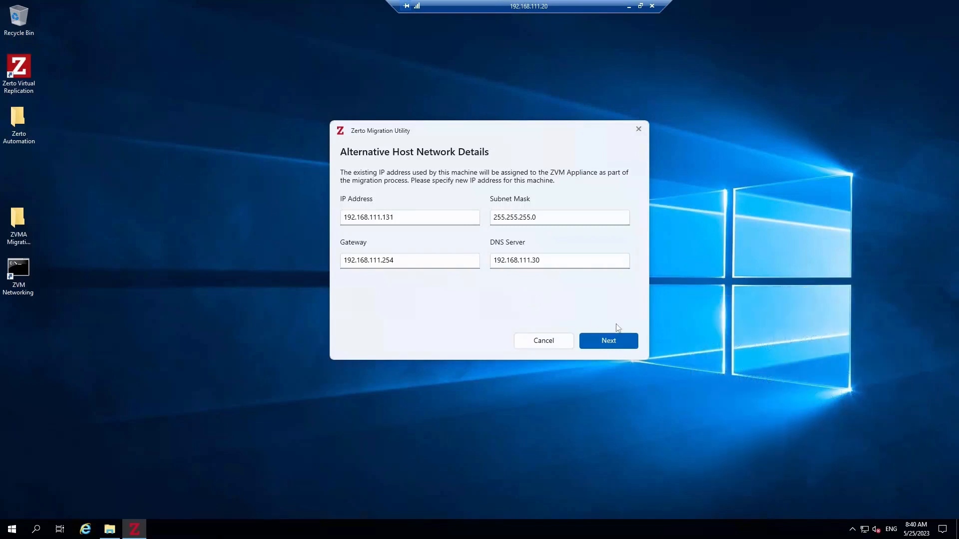
pyautogui.click(608, 340)
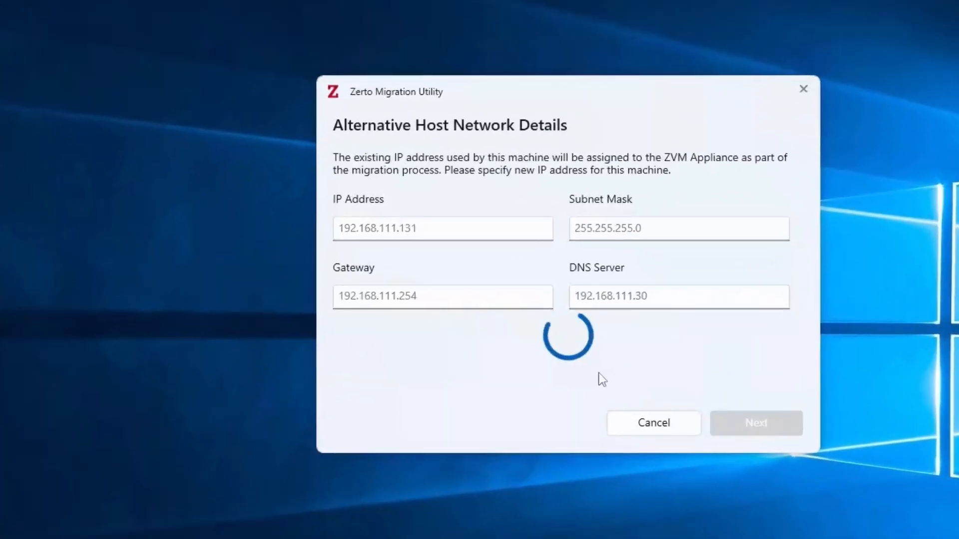
# Review the summary with Upgrade VRAs checked and start the migration to the appliance.
pyautogui.click(755, 423)
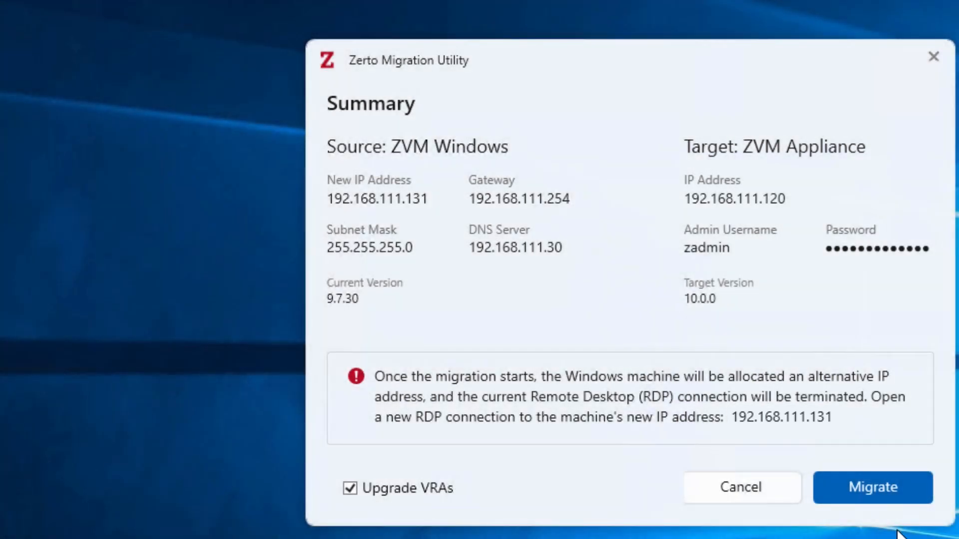
pyautogui.click(873, 489)
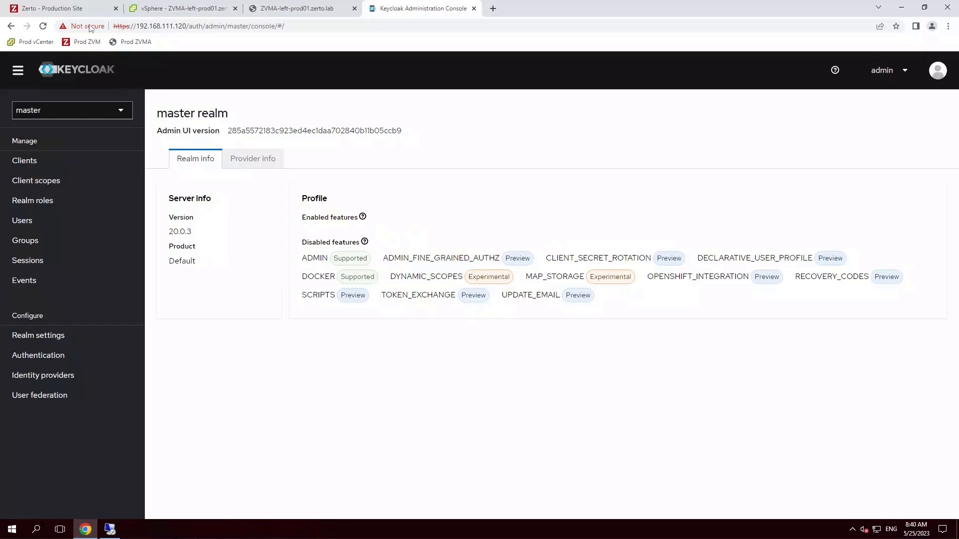
# Leave the Keycloak console for the local desktop to search for Remote Desktop Connection.
pyautogui.click(58, 8)
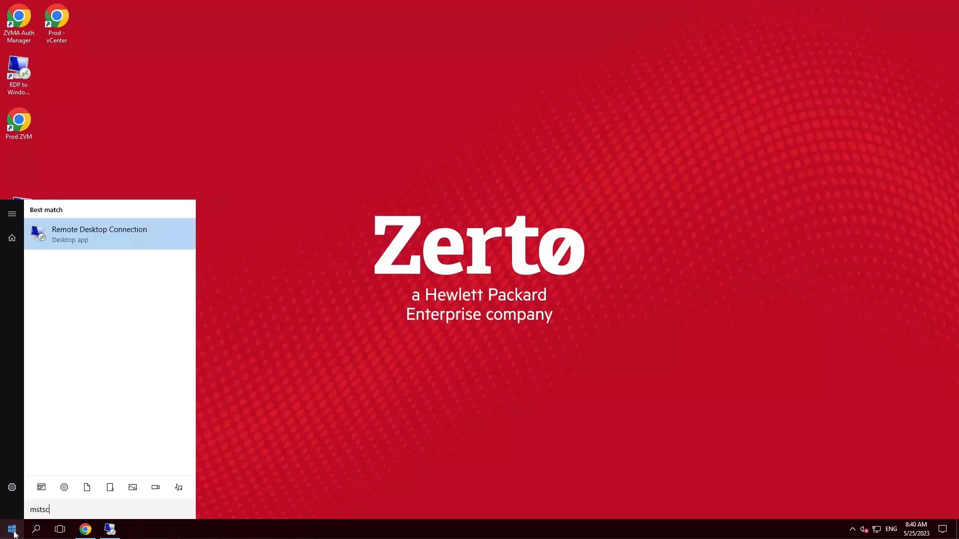
# Start an RDP connection to the Windows machine's new address.
pyautogui.click(99, 233)
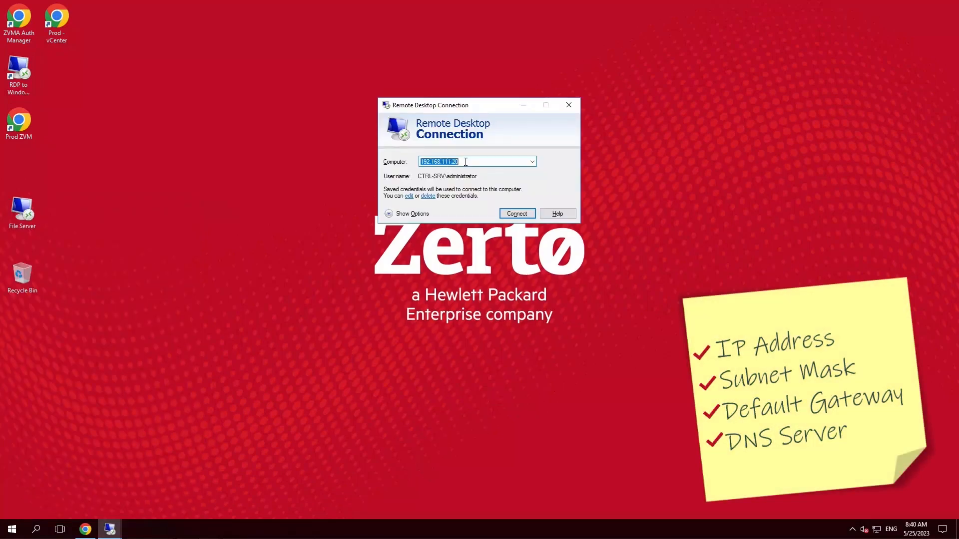
pyautogui.write('192.168.111.21')
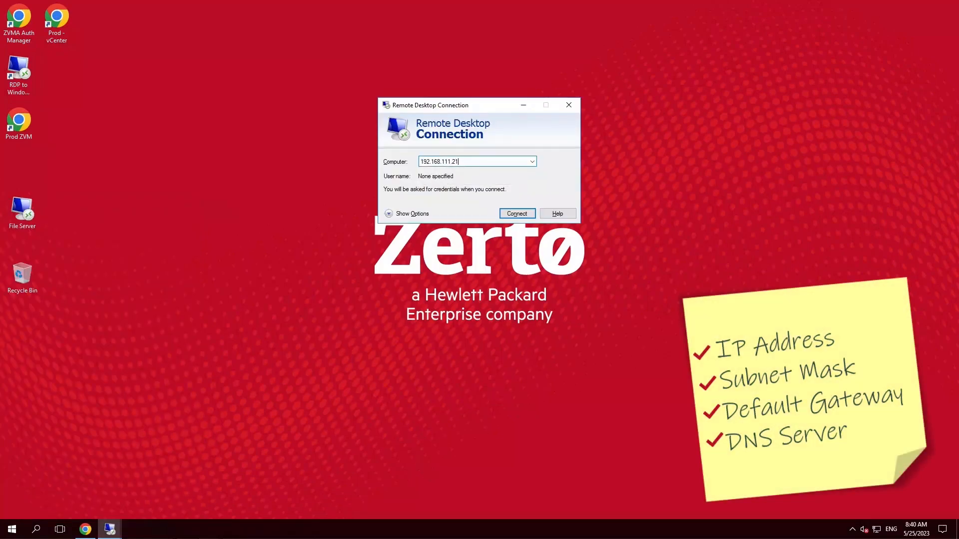
pyautogui.click(516, 214)
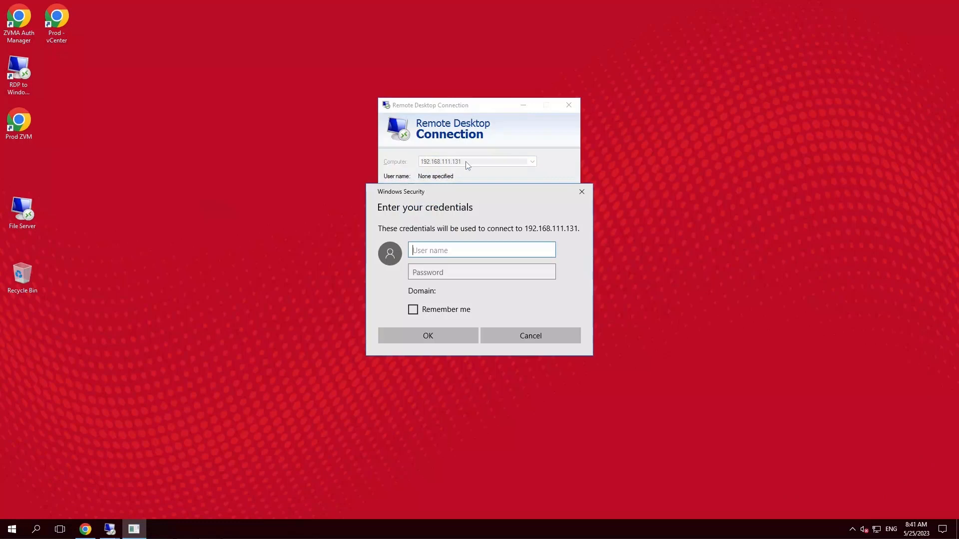
# Log in as administrator and accept the unverified certificate warning.
pyautogui.write('administrator')
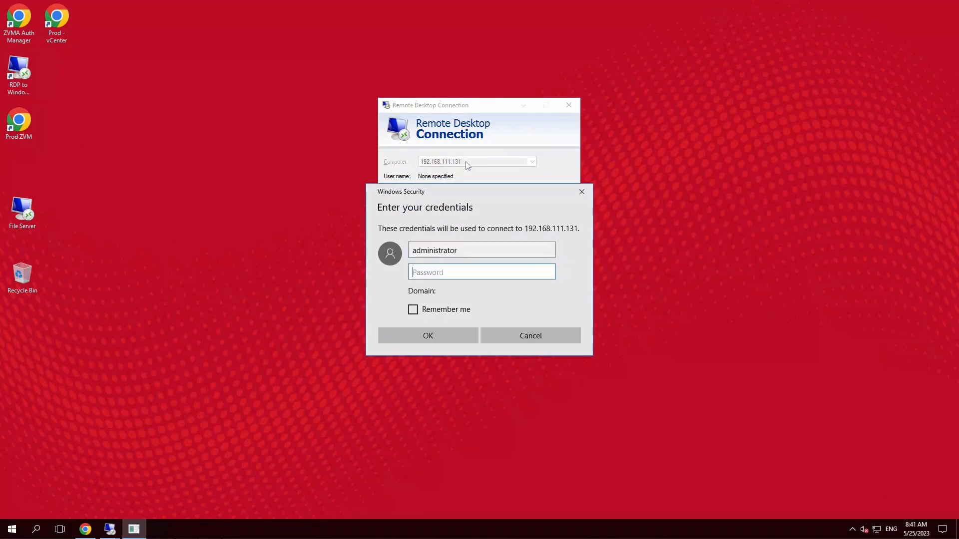
pyautogui.write('password')
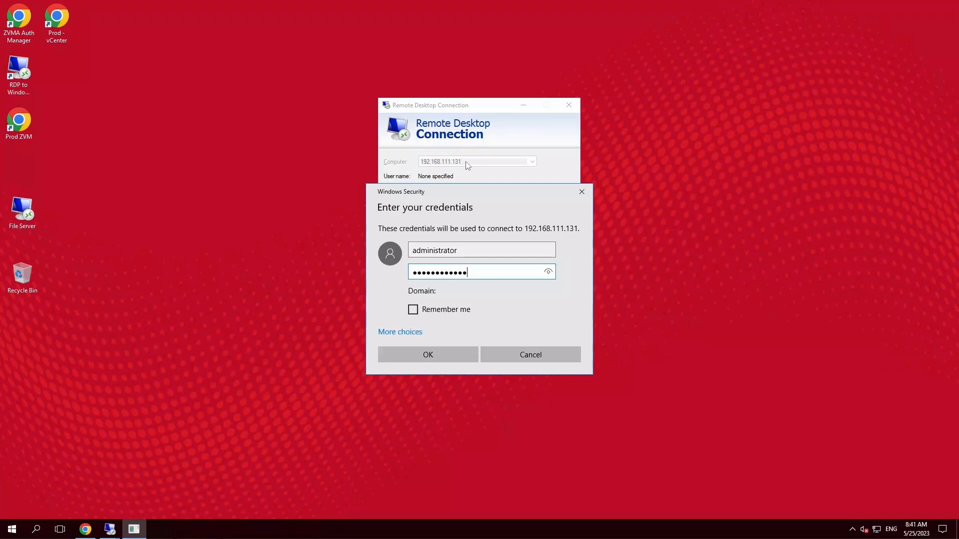
pyautogui.click(428, 354)
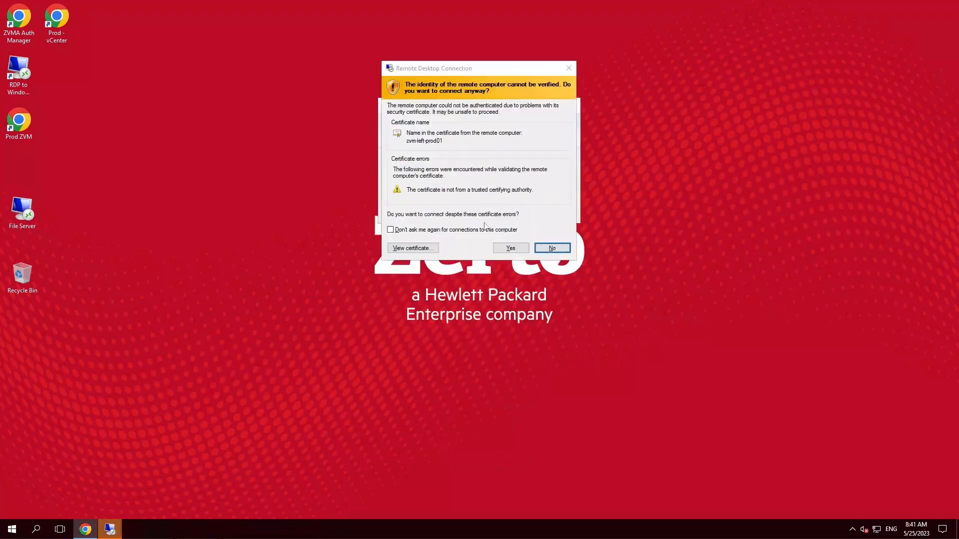
pyautogui.click(509, 248)
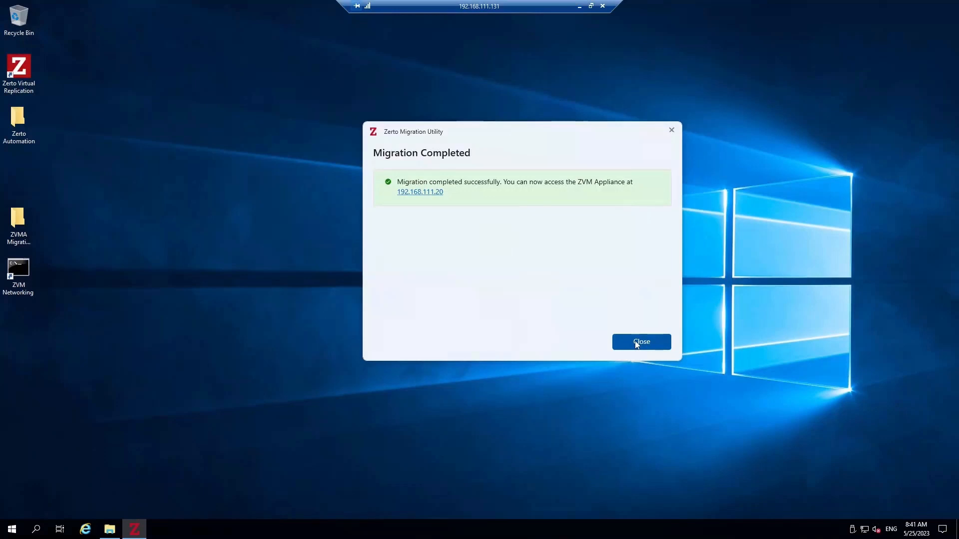
# Close the Migration Completed confirmation dialog.
pyautogui.click(641, 341)
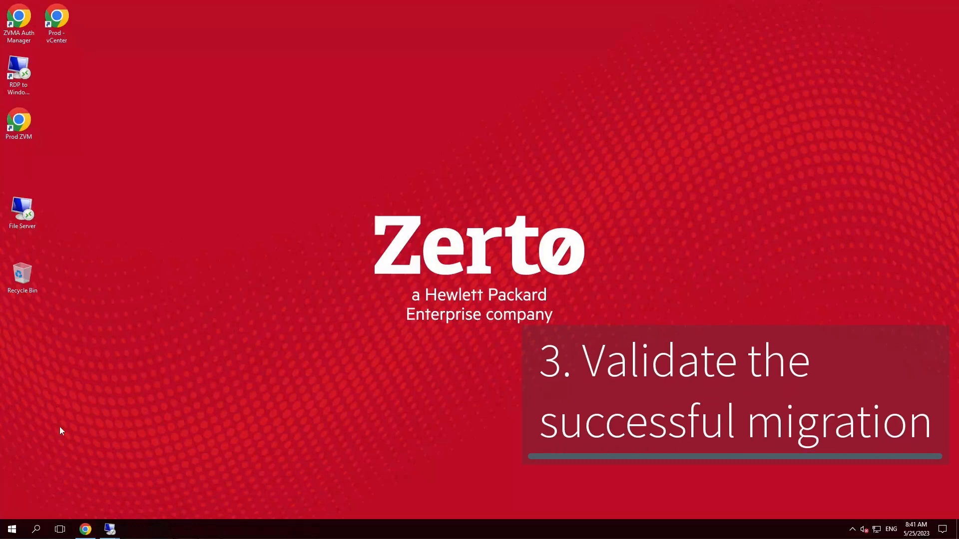
pyautogui.click(85, 529)
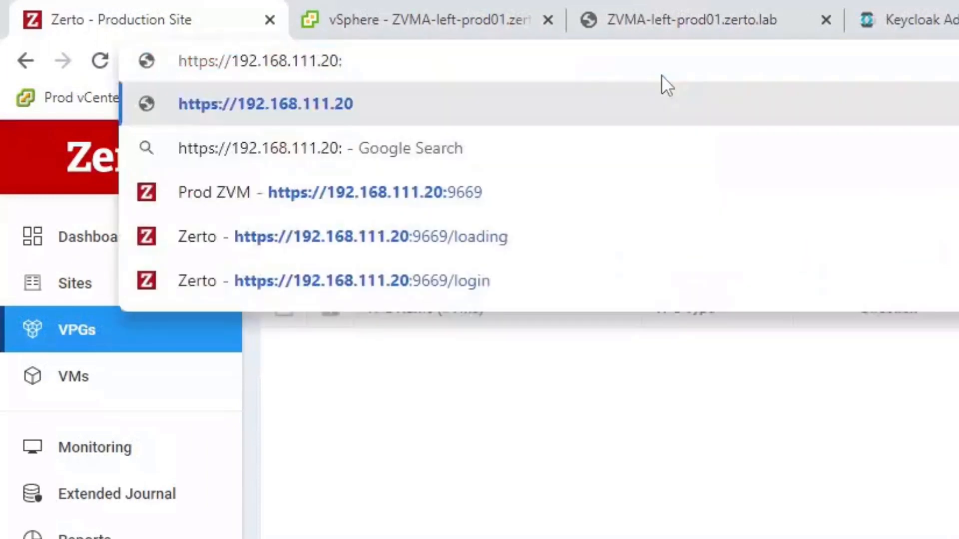
pyautogui.click(265, 103)
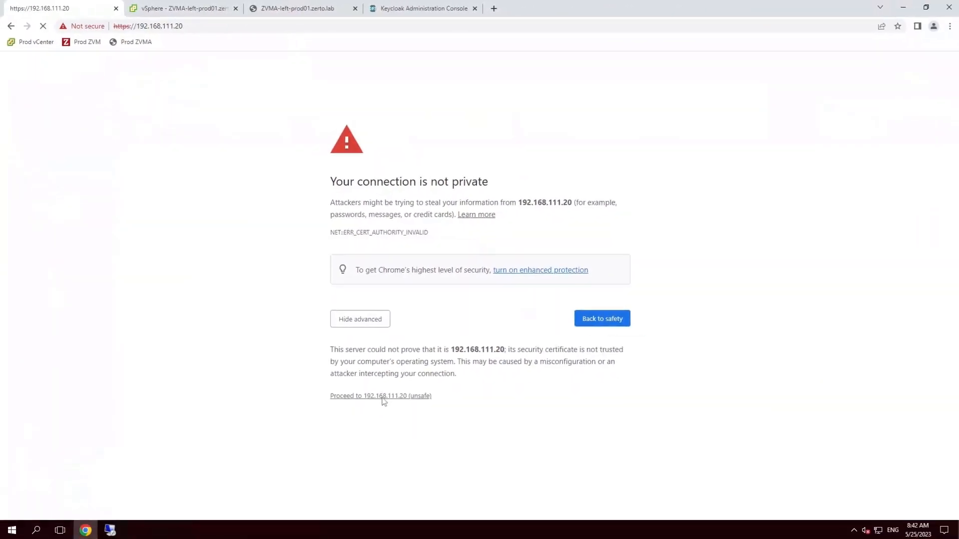
pyautogui.click(379, 395)
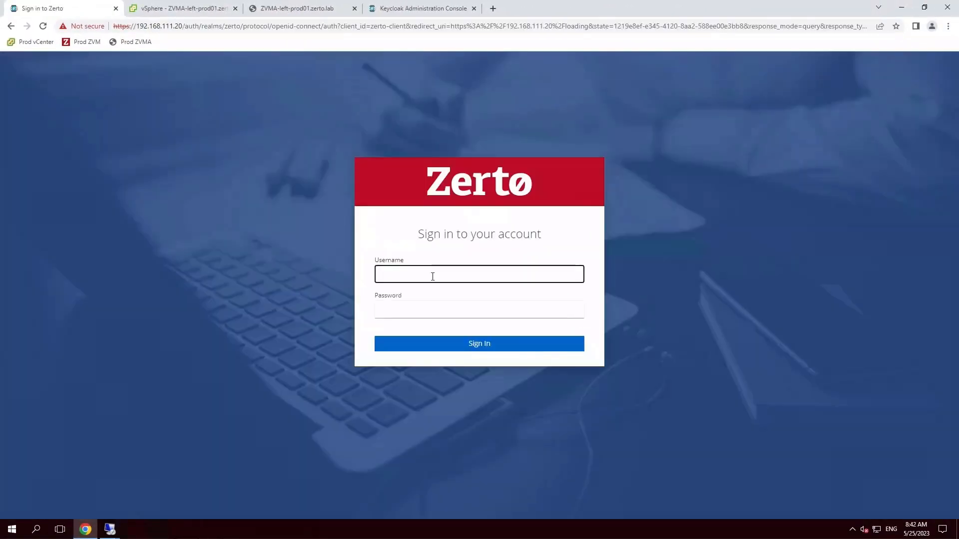
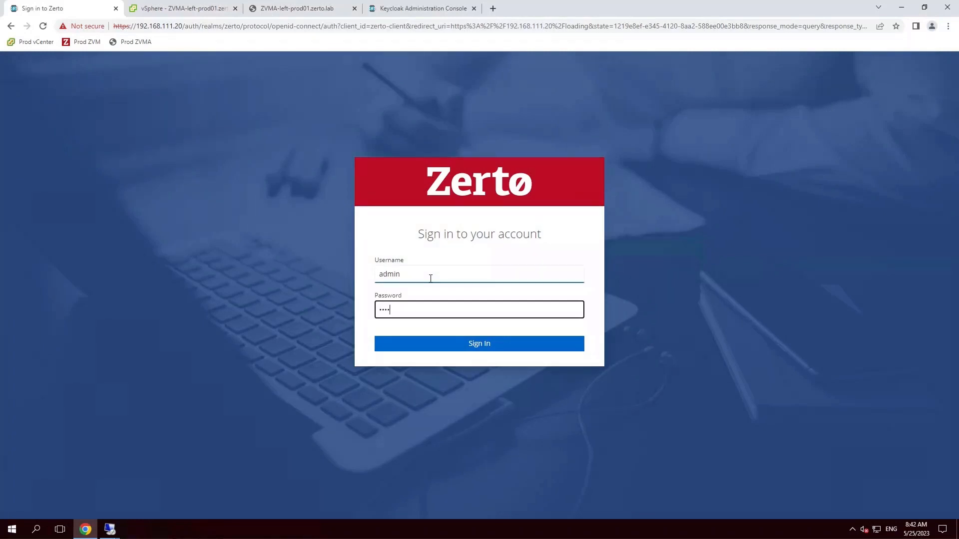
pyautogui.click(479, 343)
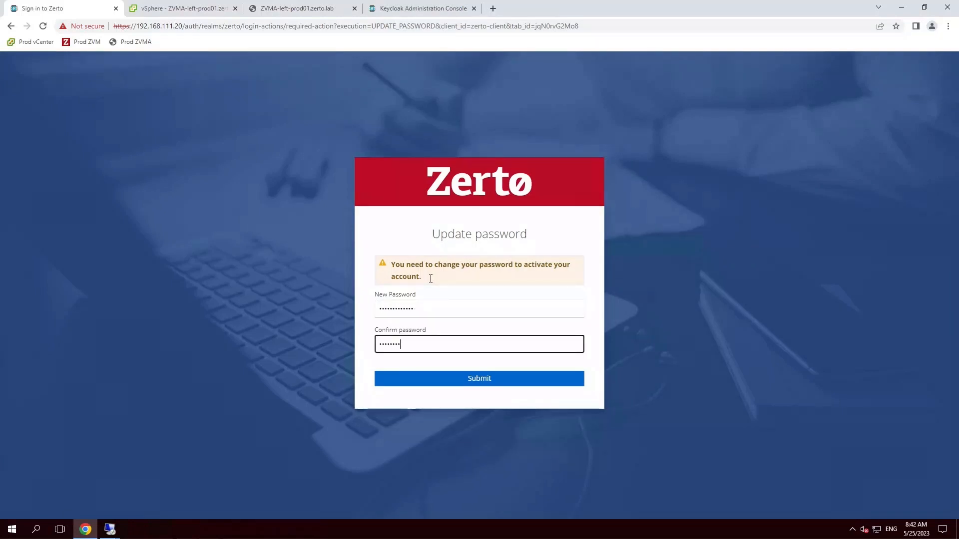
pyautogui.click(479, 378)
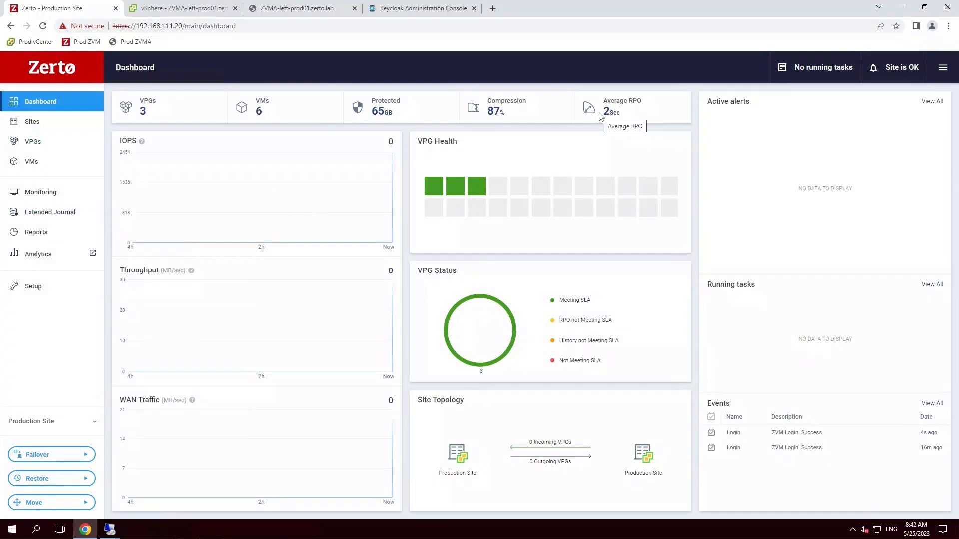
# Check both VRAs show installed and healthy under Setup, then view the three VPGs meeting SLA.
pyautogui.click(33, 286)
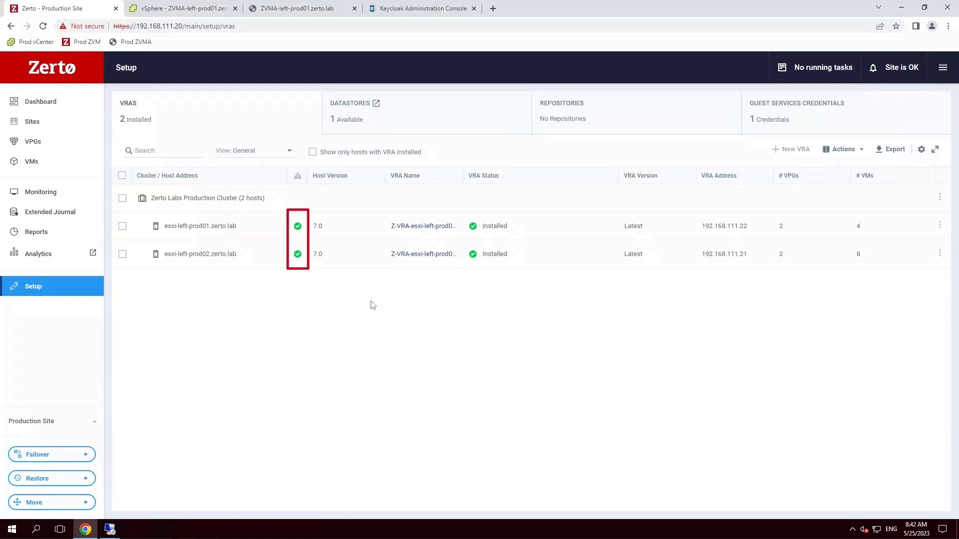
pyautogui.click(32, 141)
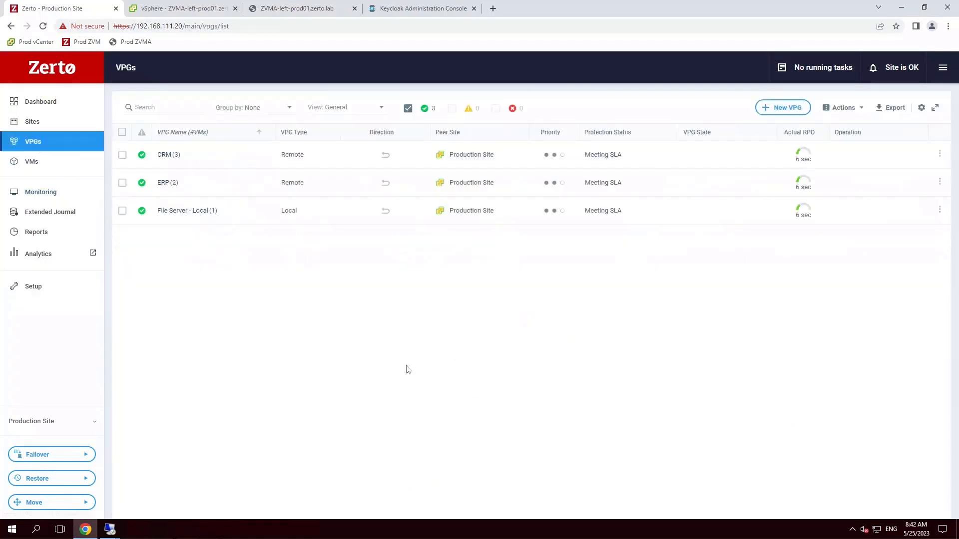